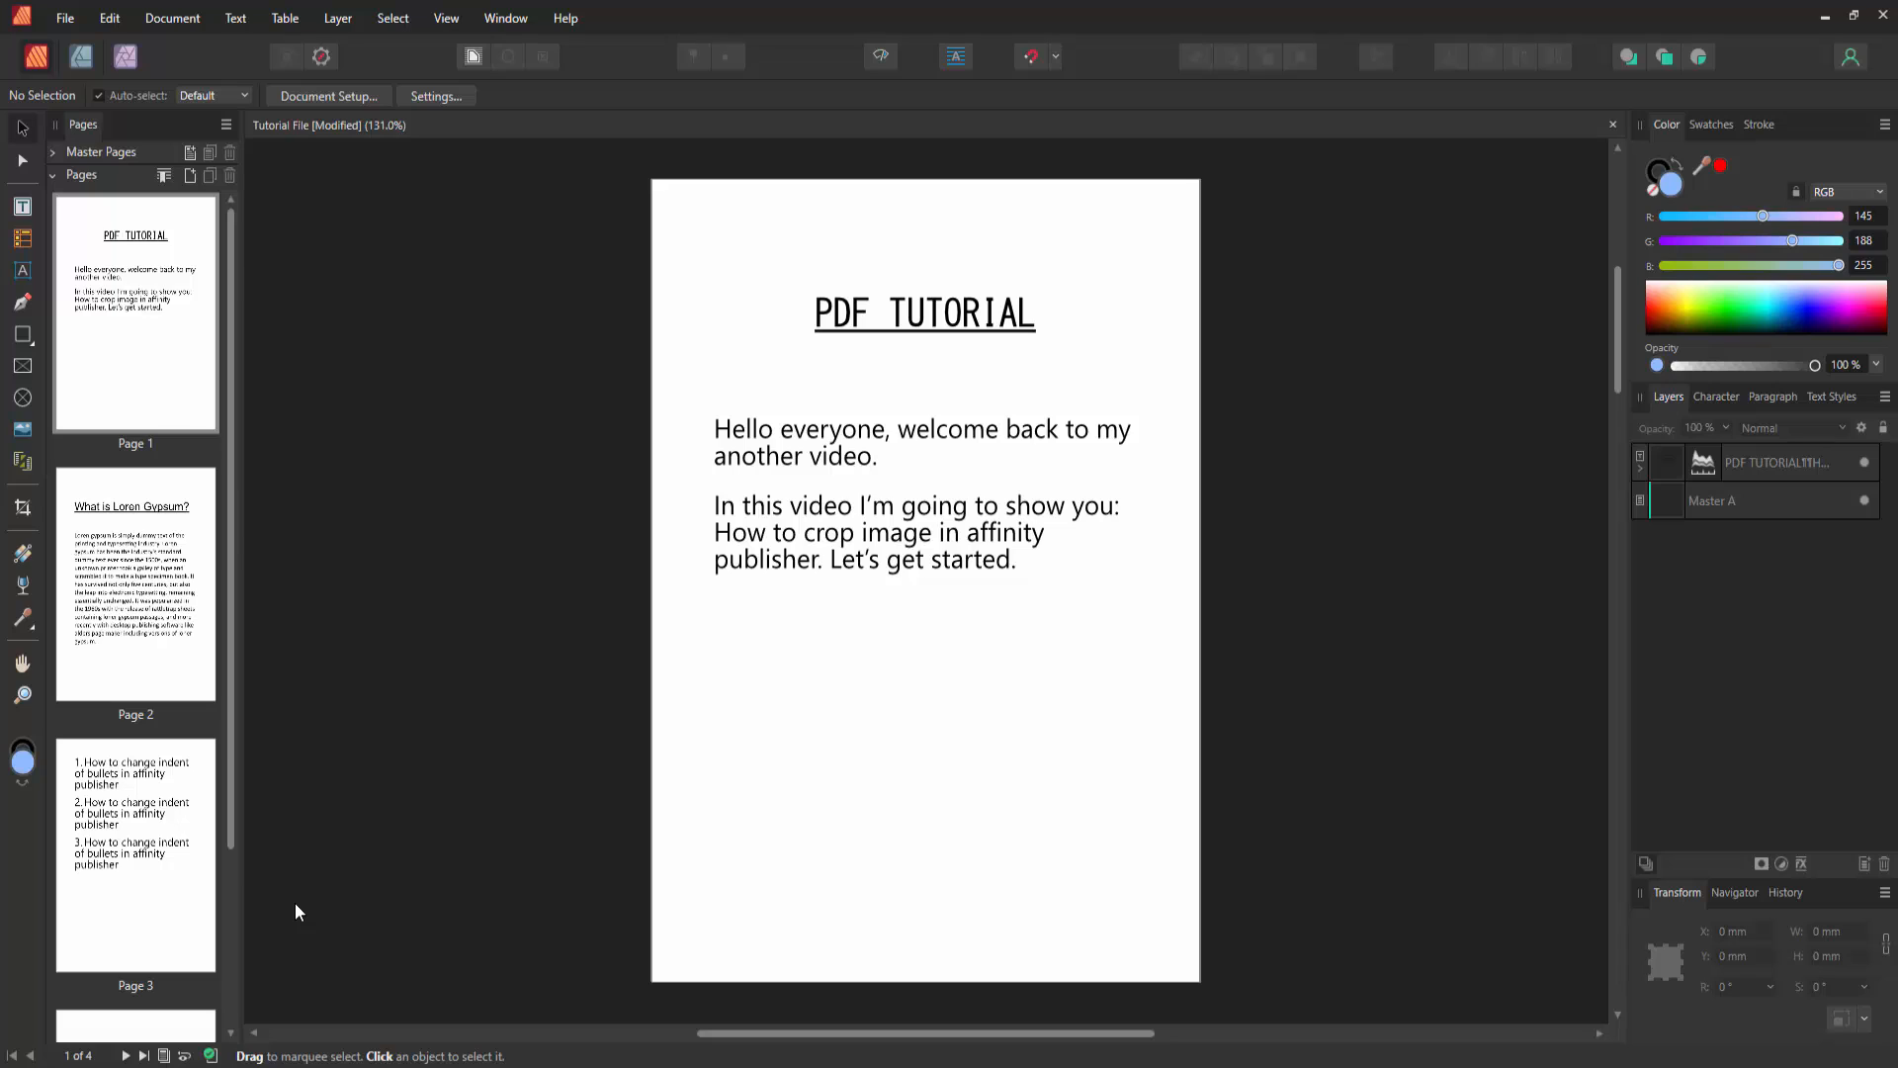
# - Scroll the Pages panel down toward the blank page 4
pyautogui.scroll(-3)
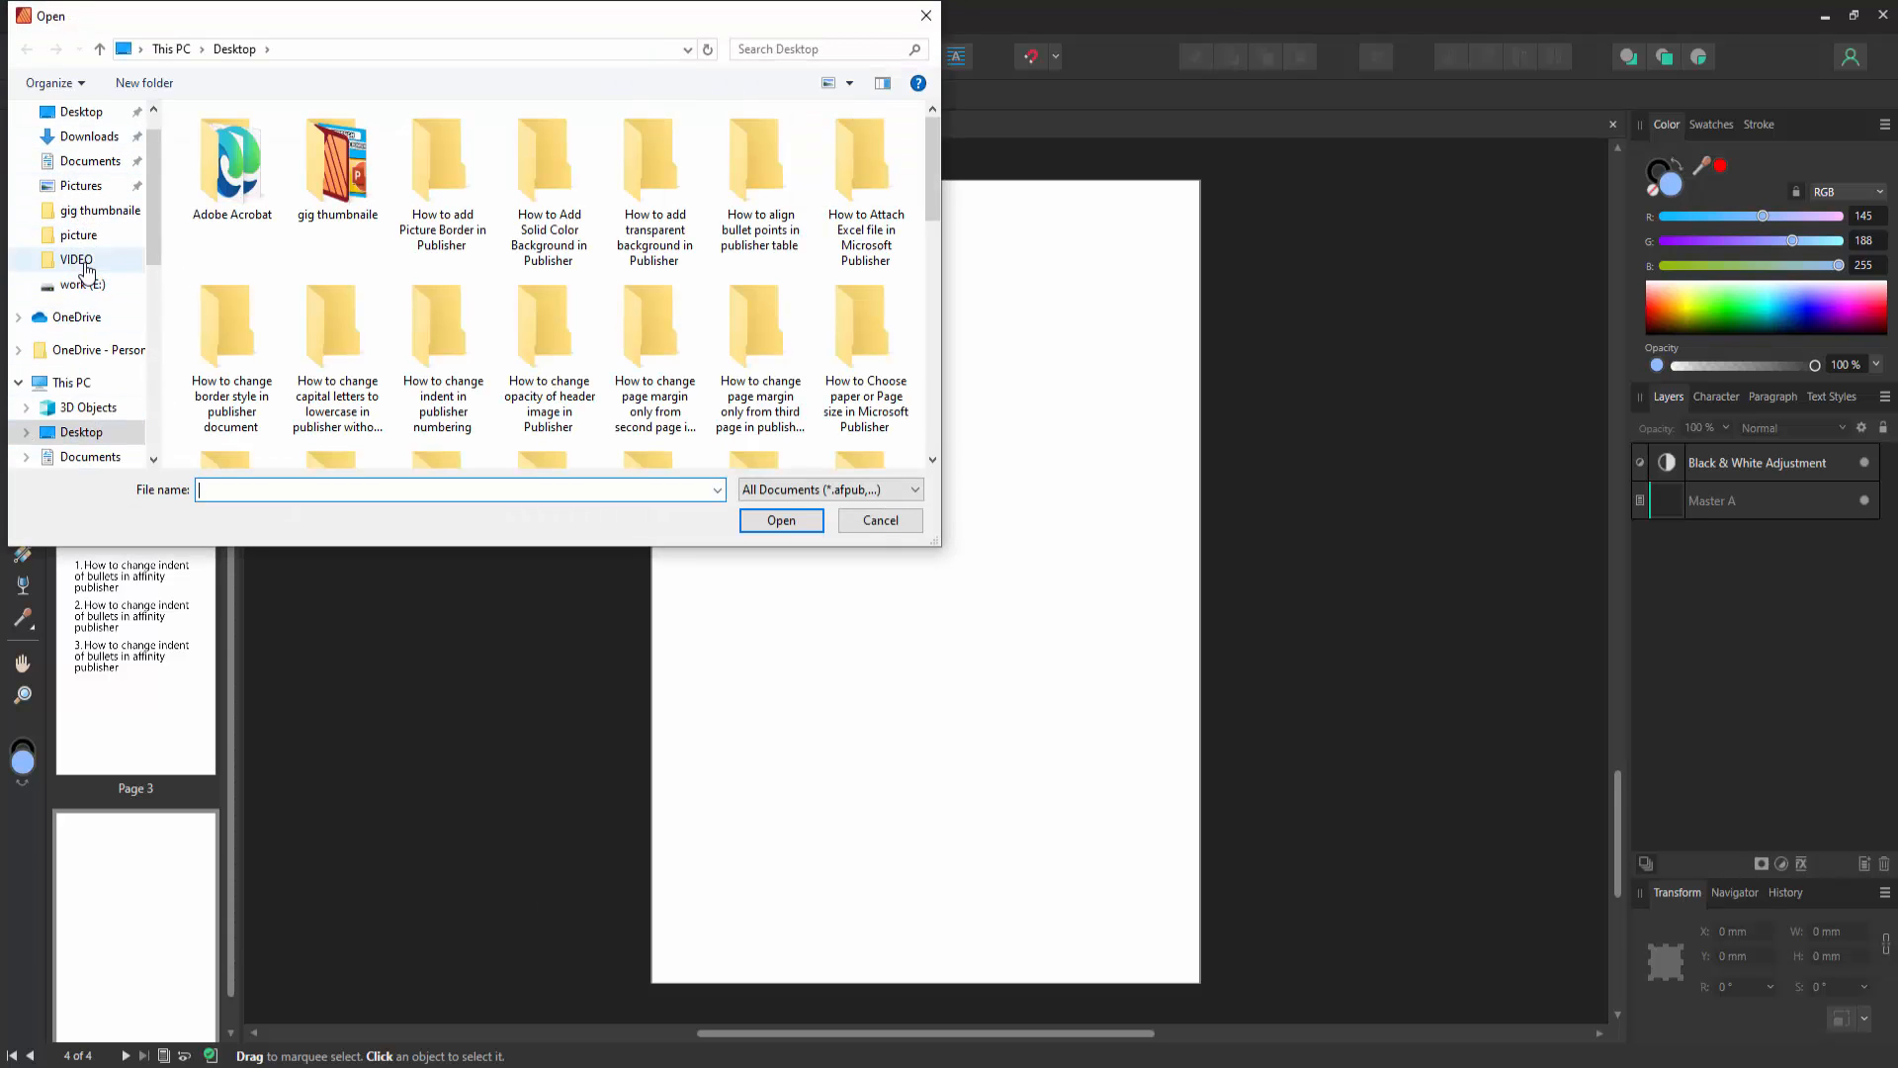
# - Open IMG_5337 from the picture folder on work (E:) for placing
pyautogui.click(82, 283)
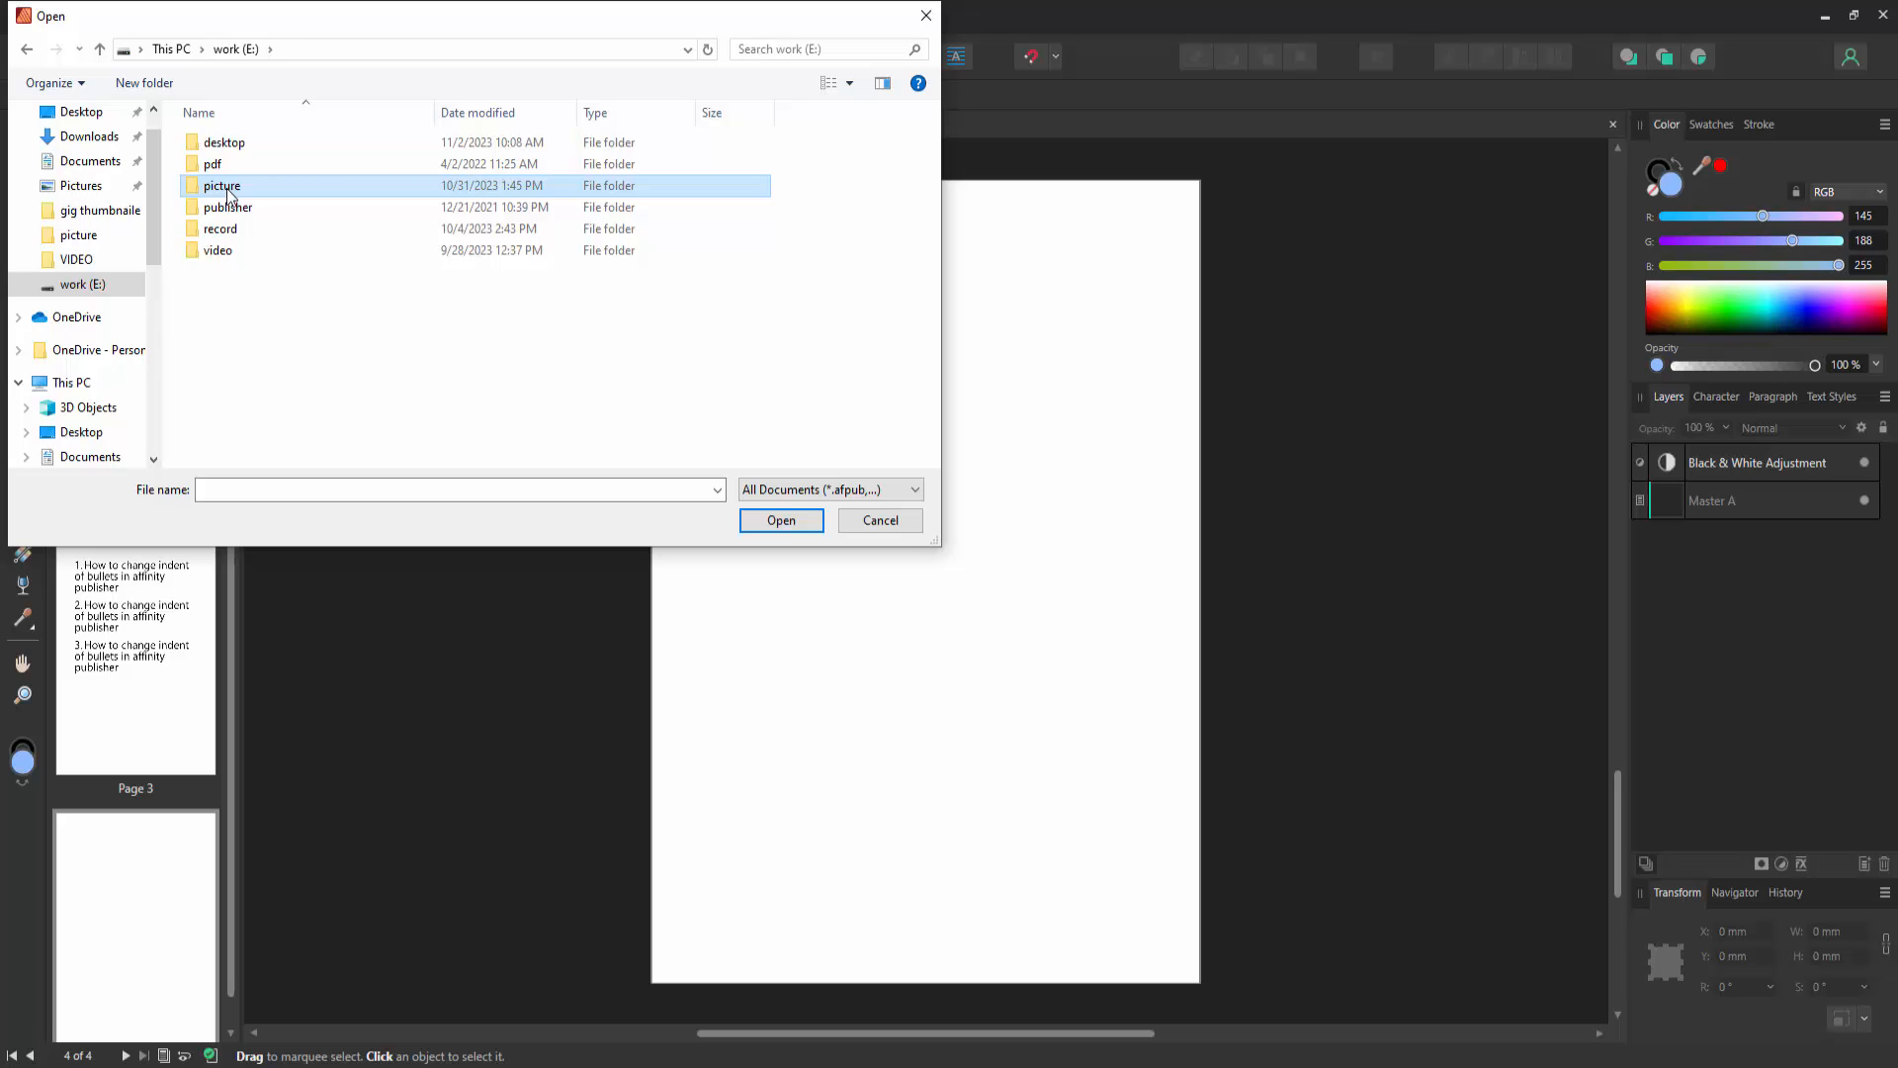
pyautogui.doubleClick(221, 185)
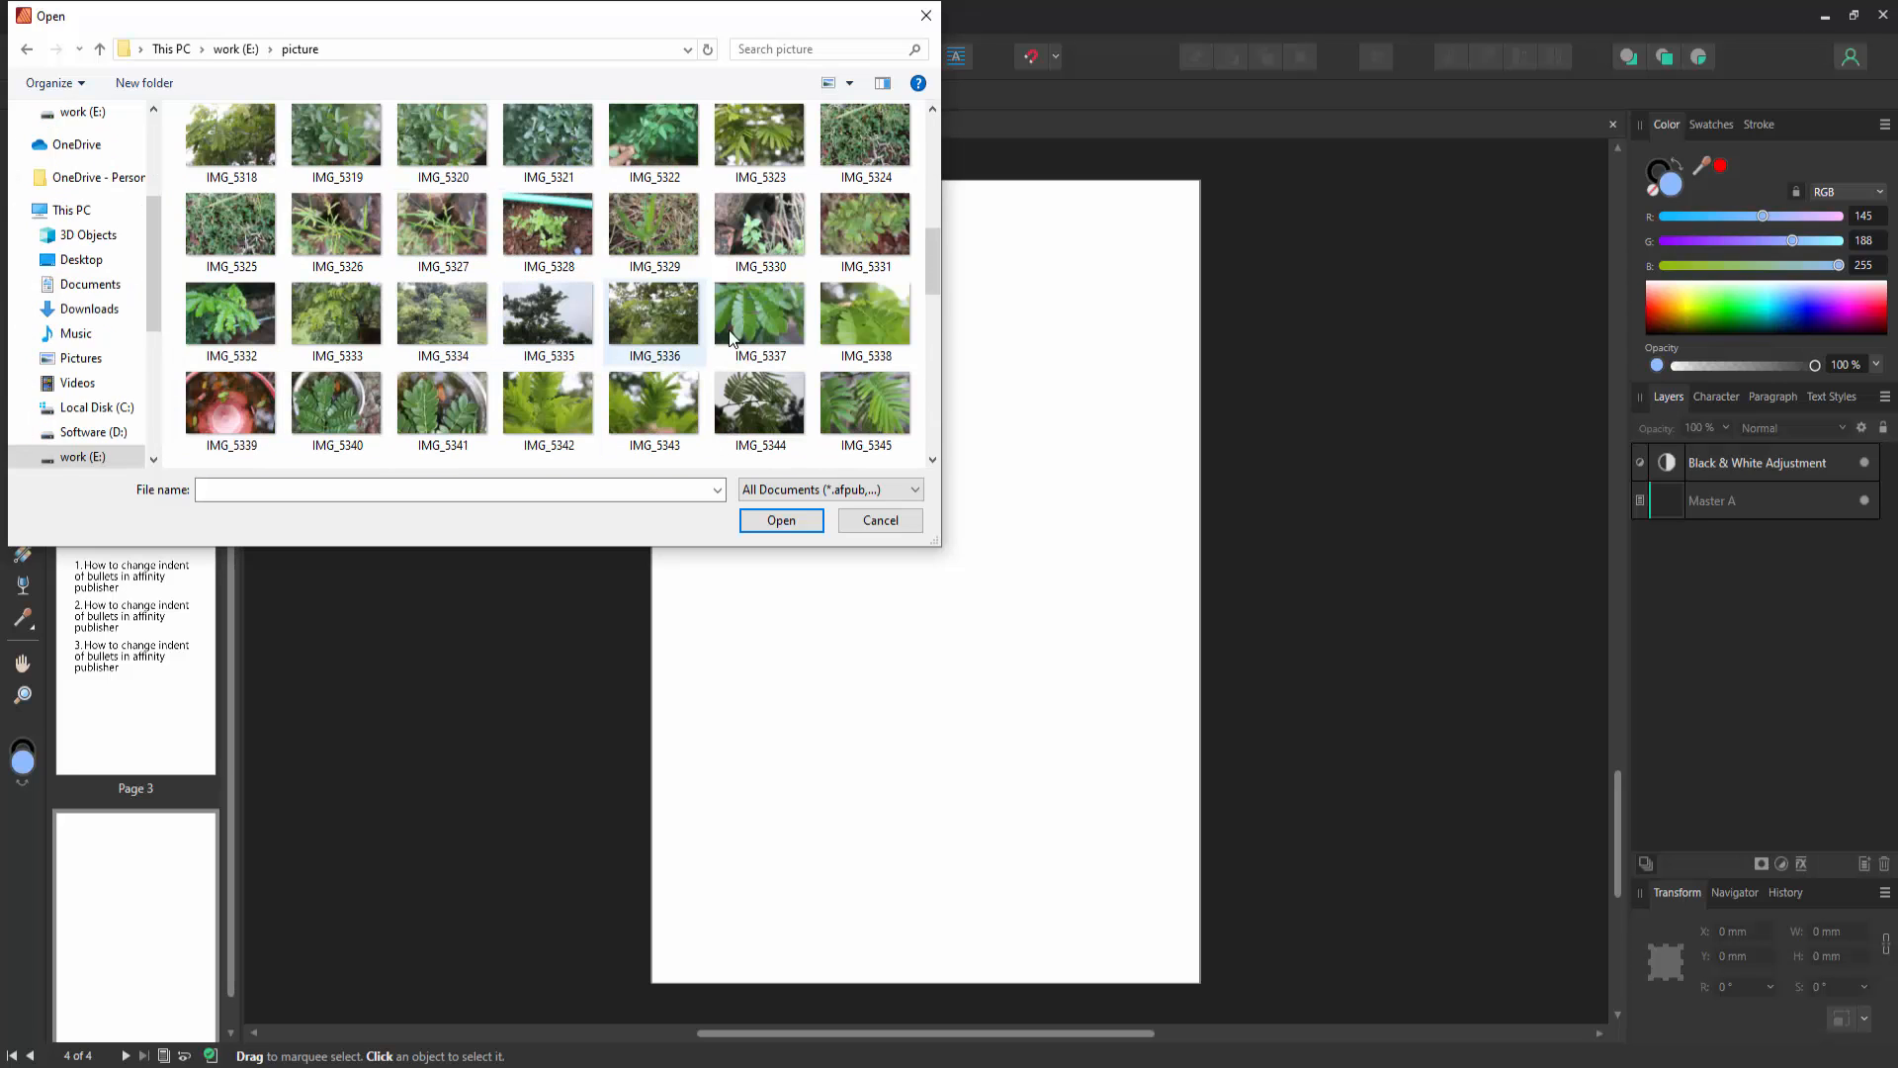
pyautogui.click(760, 313)
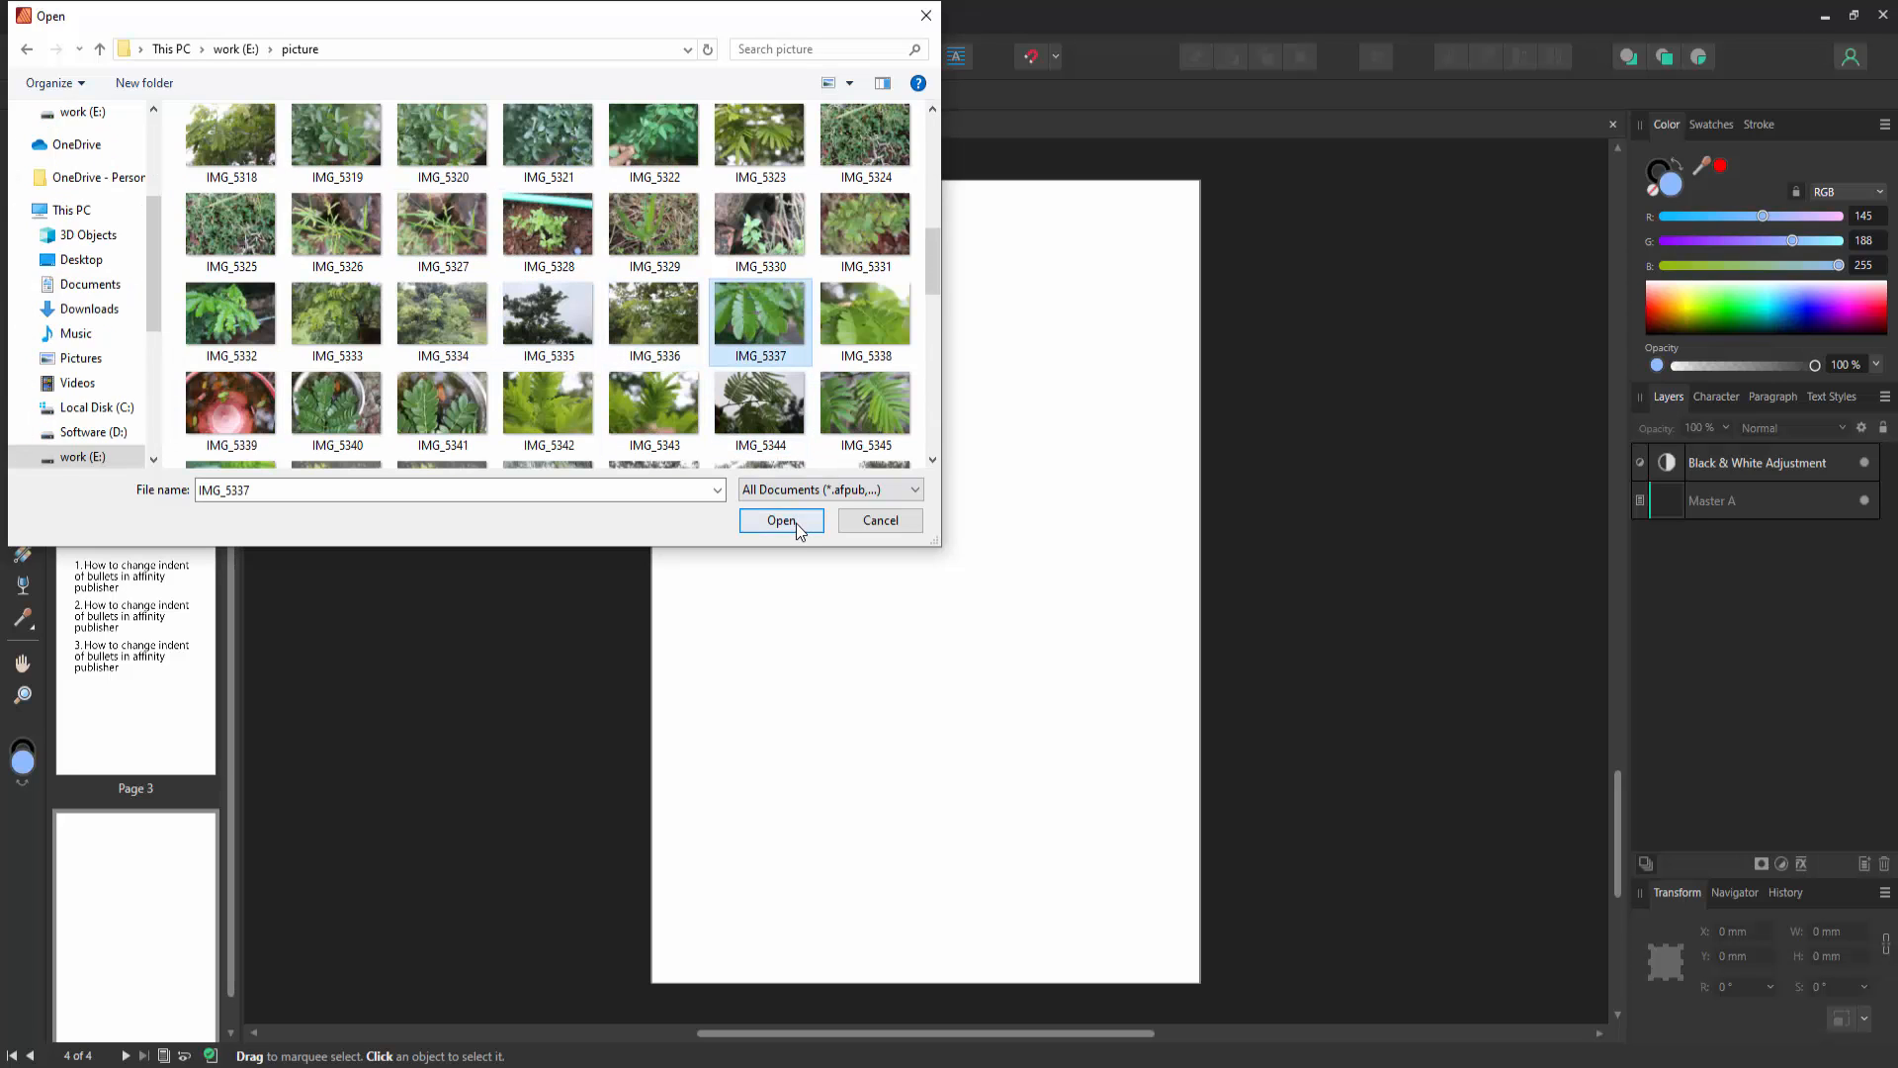
pyautogui.click(781, 519)
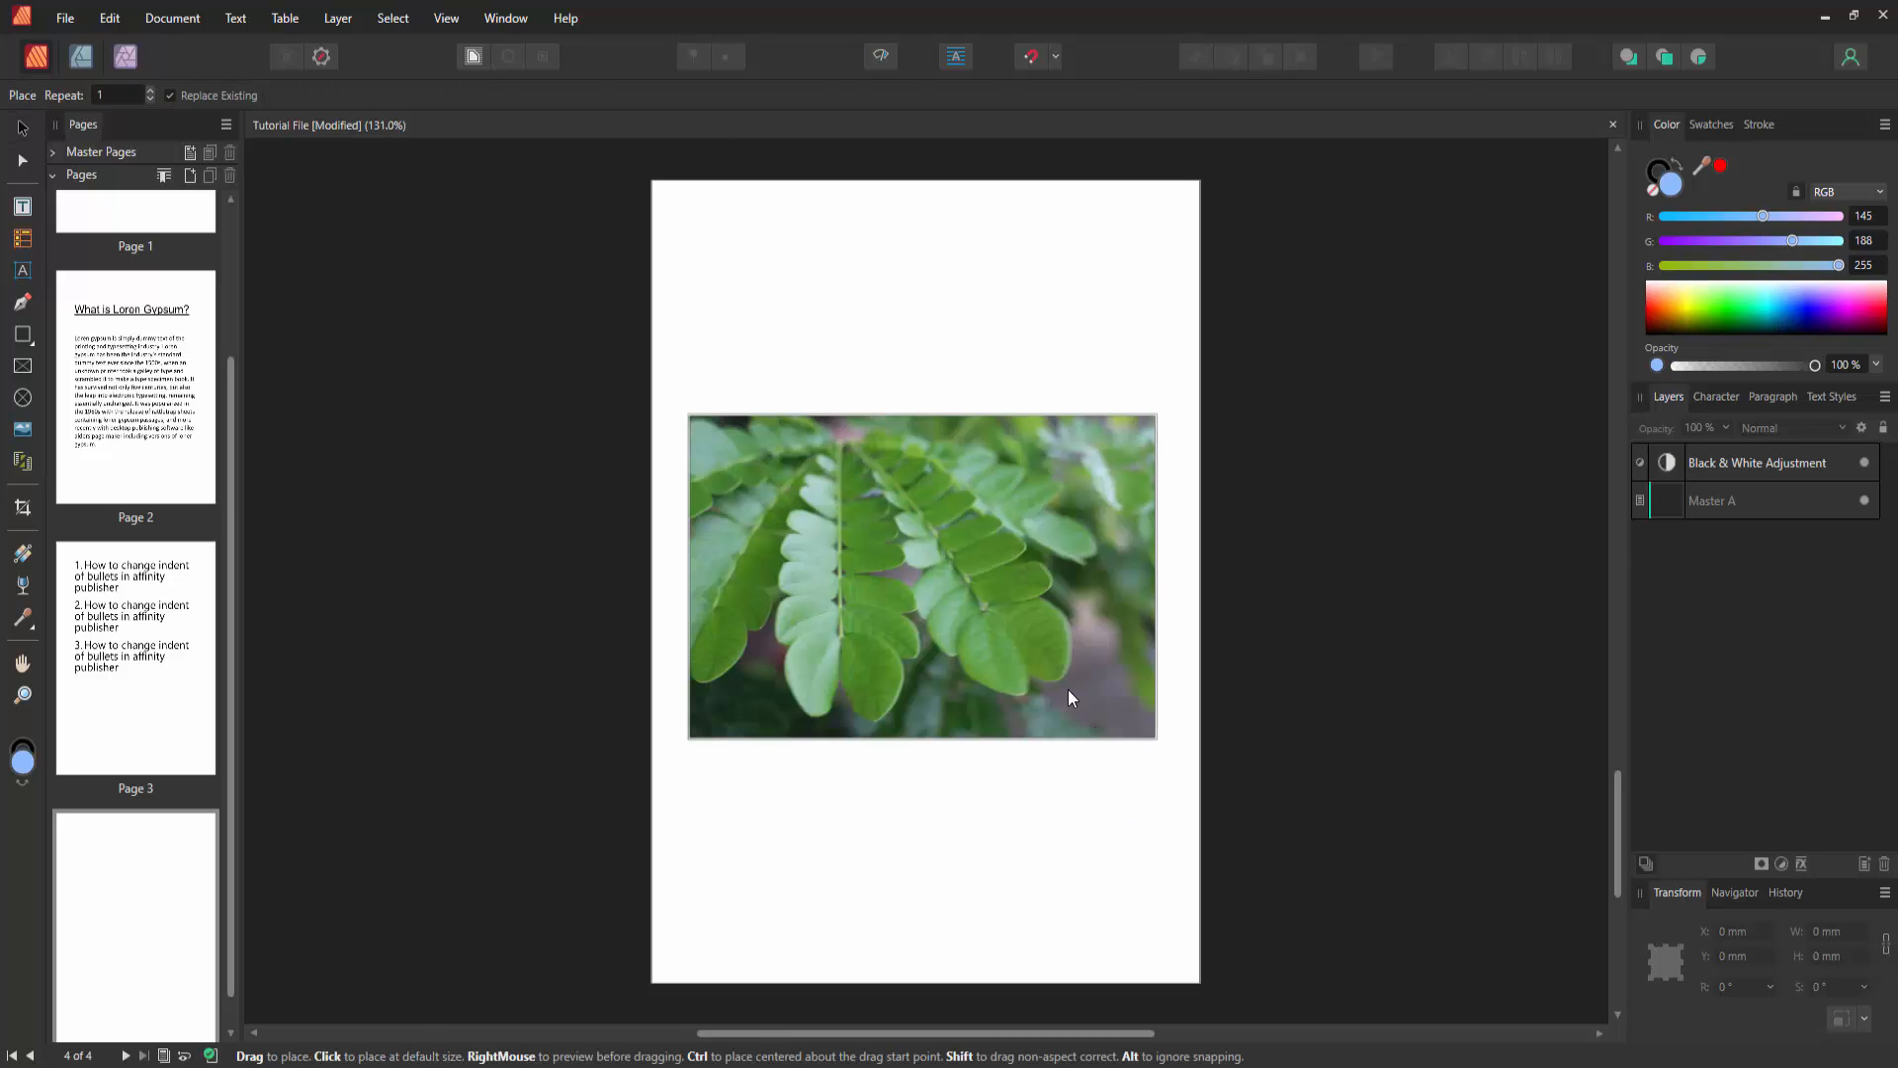
# - Place IMG_5337 on page 4 at its default size with a single click
pyautogui.click(920, 576)
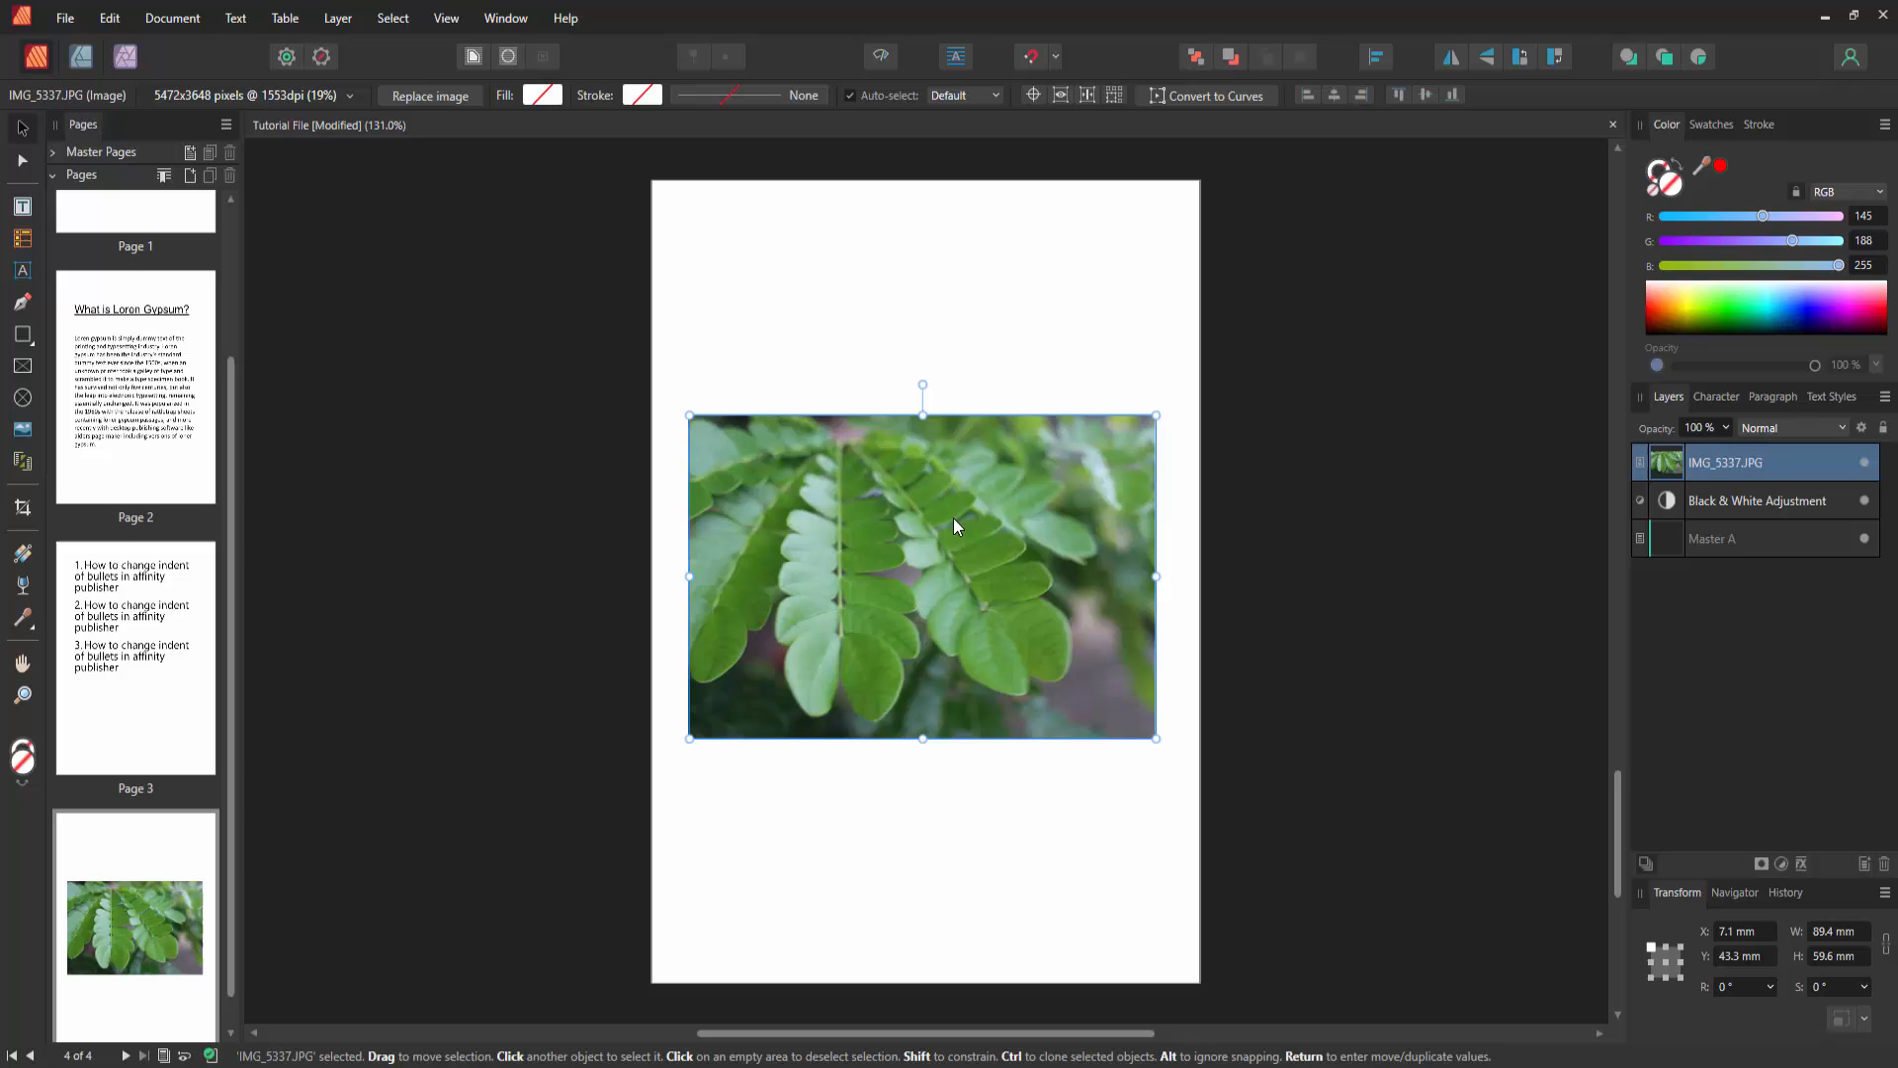
pyautogui.moveTo(694, 516)
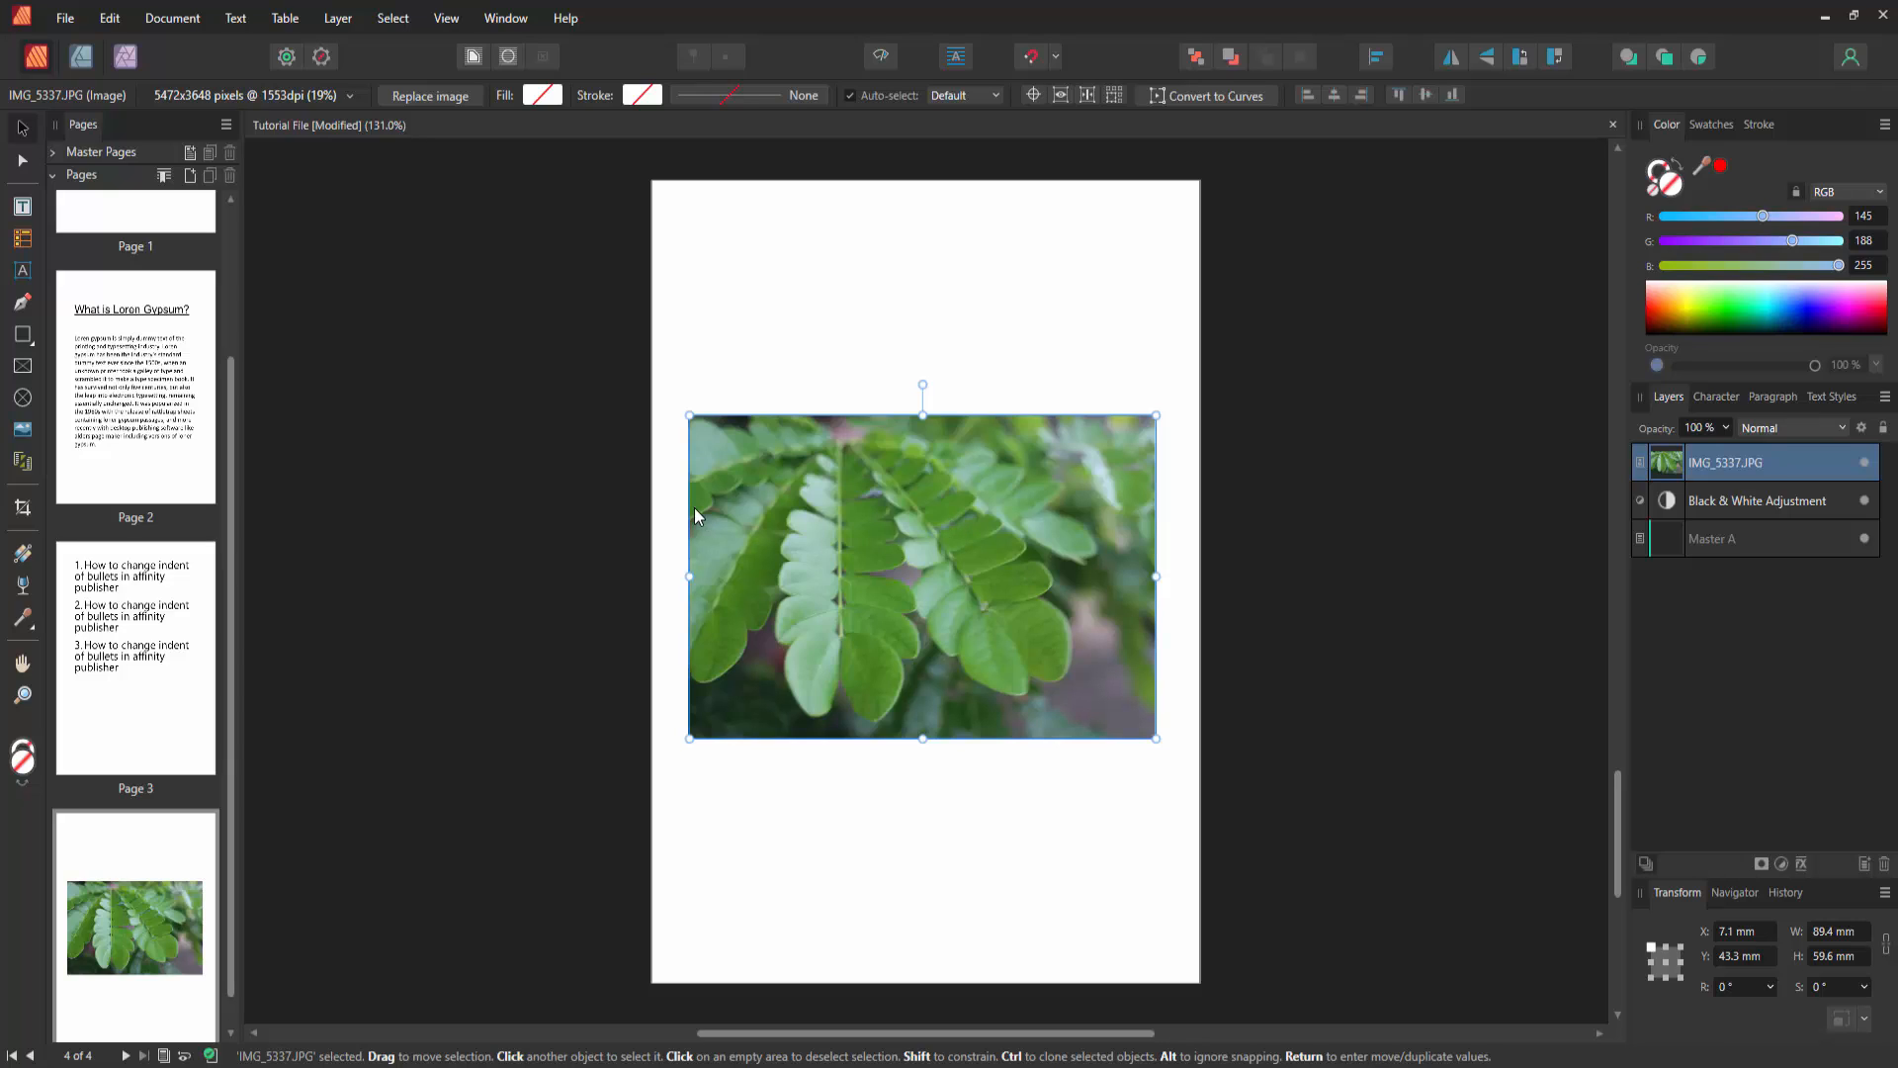
pyautogui.moveTo(21, 129)
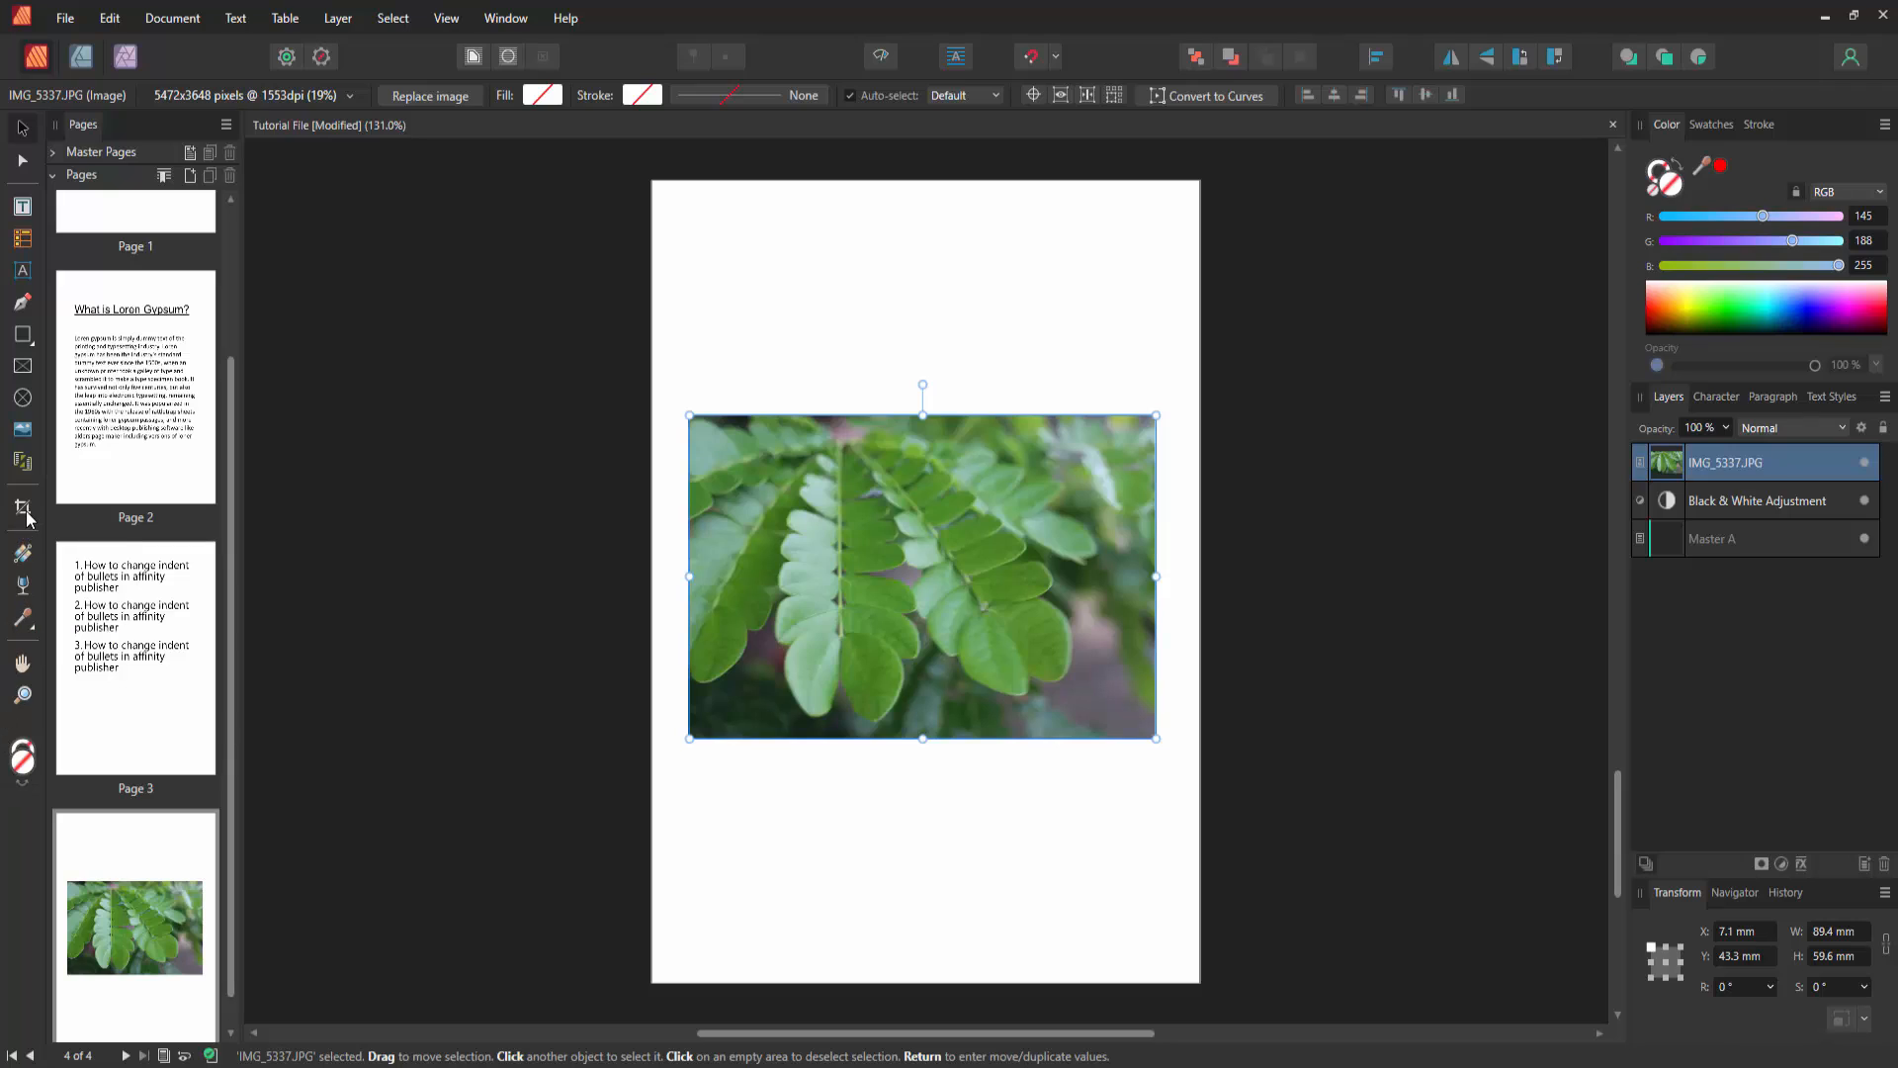
pyautogui.moveTo(22, 508)
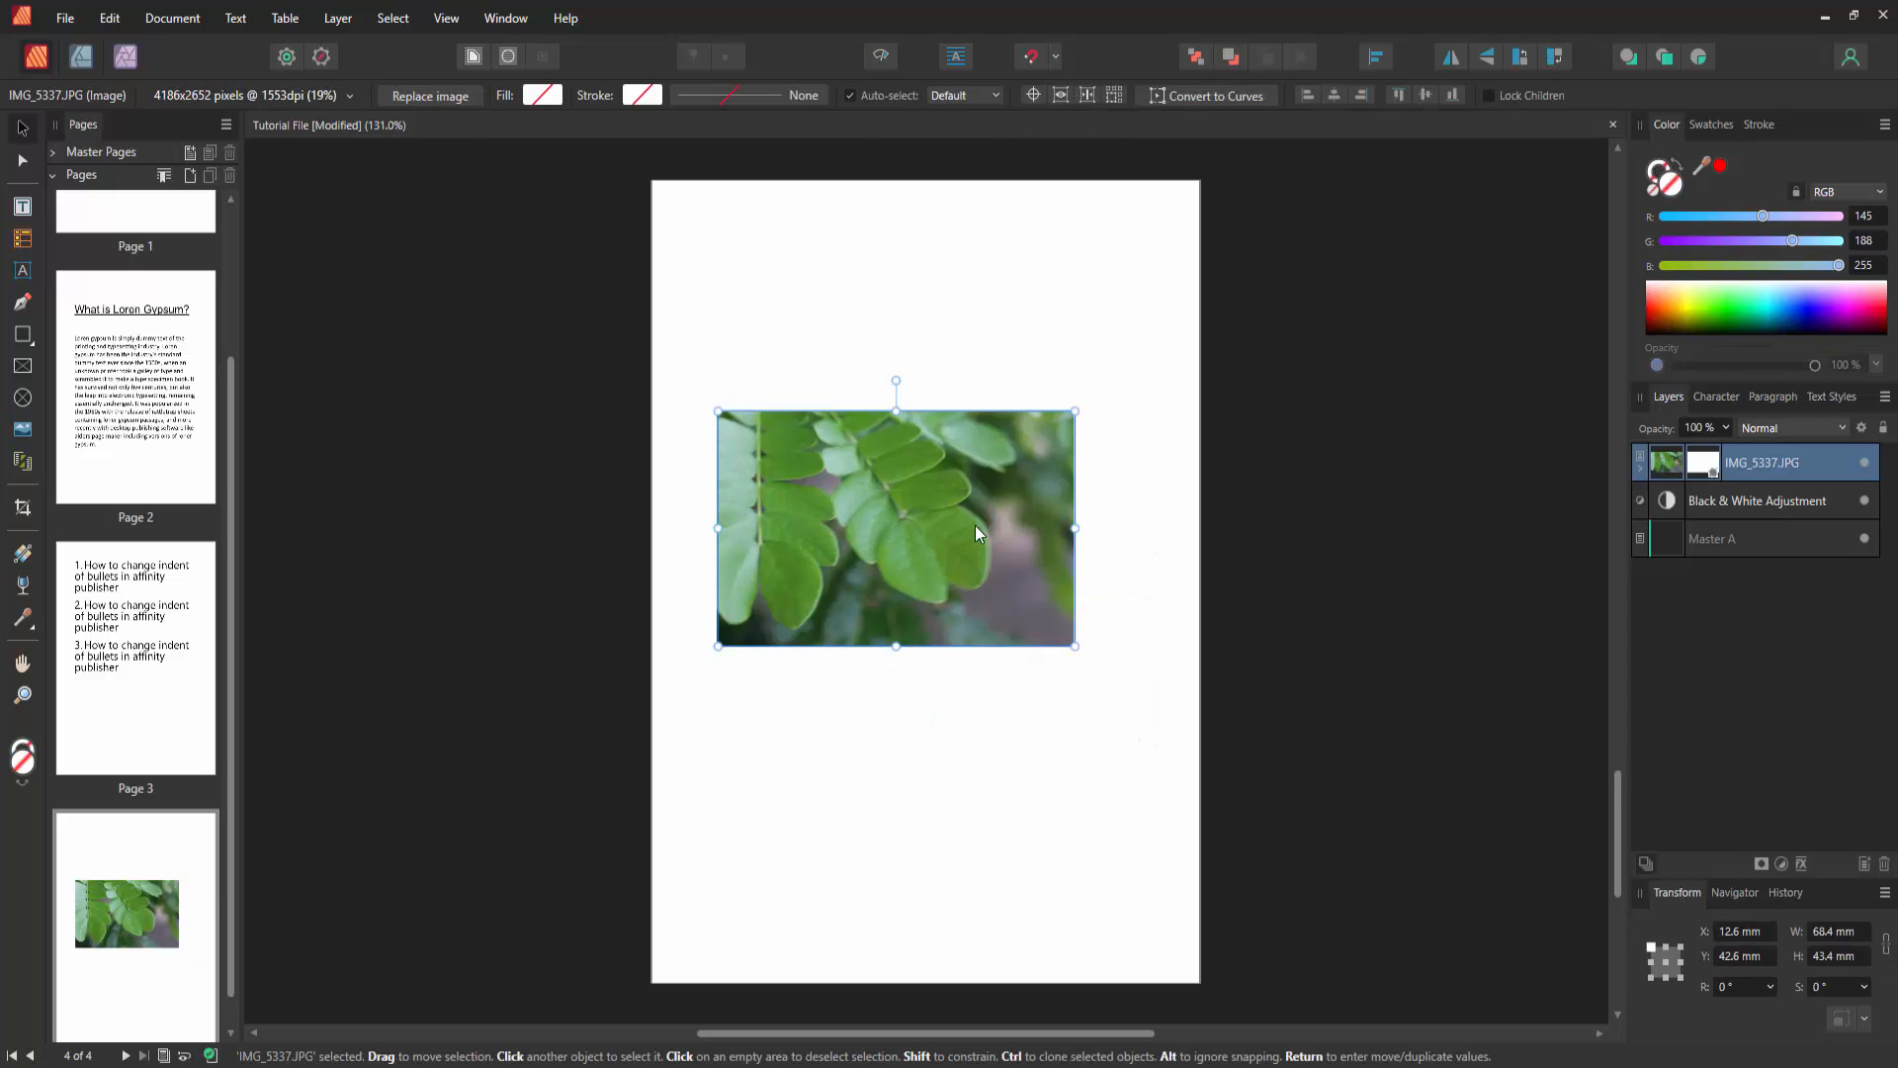
# - Drag a corner handle to shrink the cropped leaf photo to about 36.8 × 23.3 mm
pyautogui.moveTo(1074, 646); pyautogui.dragTo(911, 539)
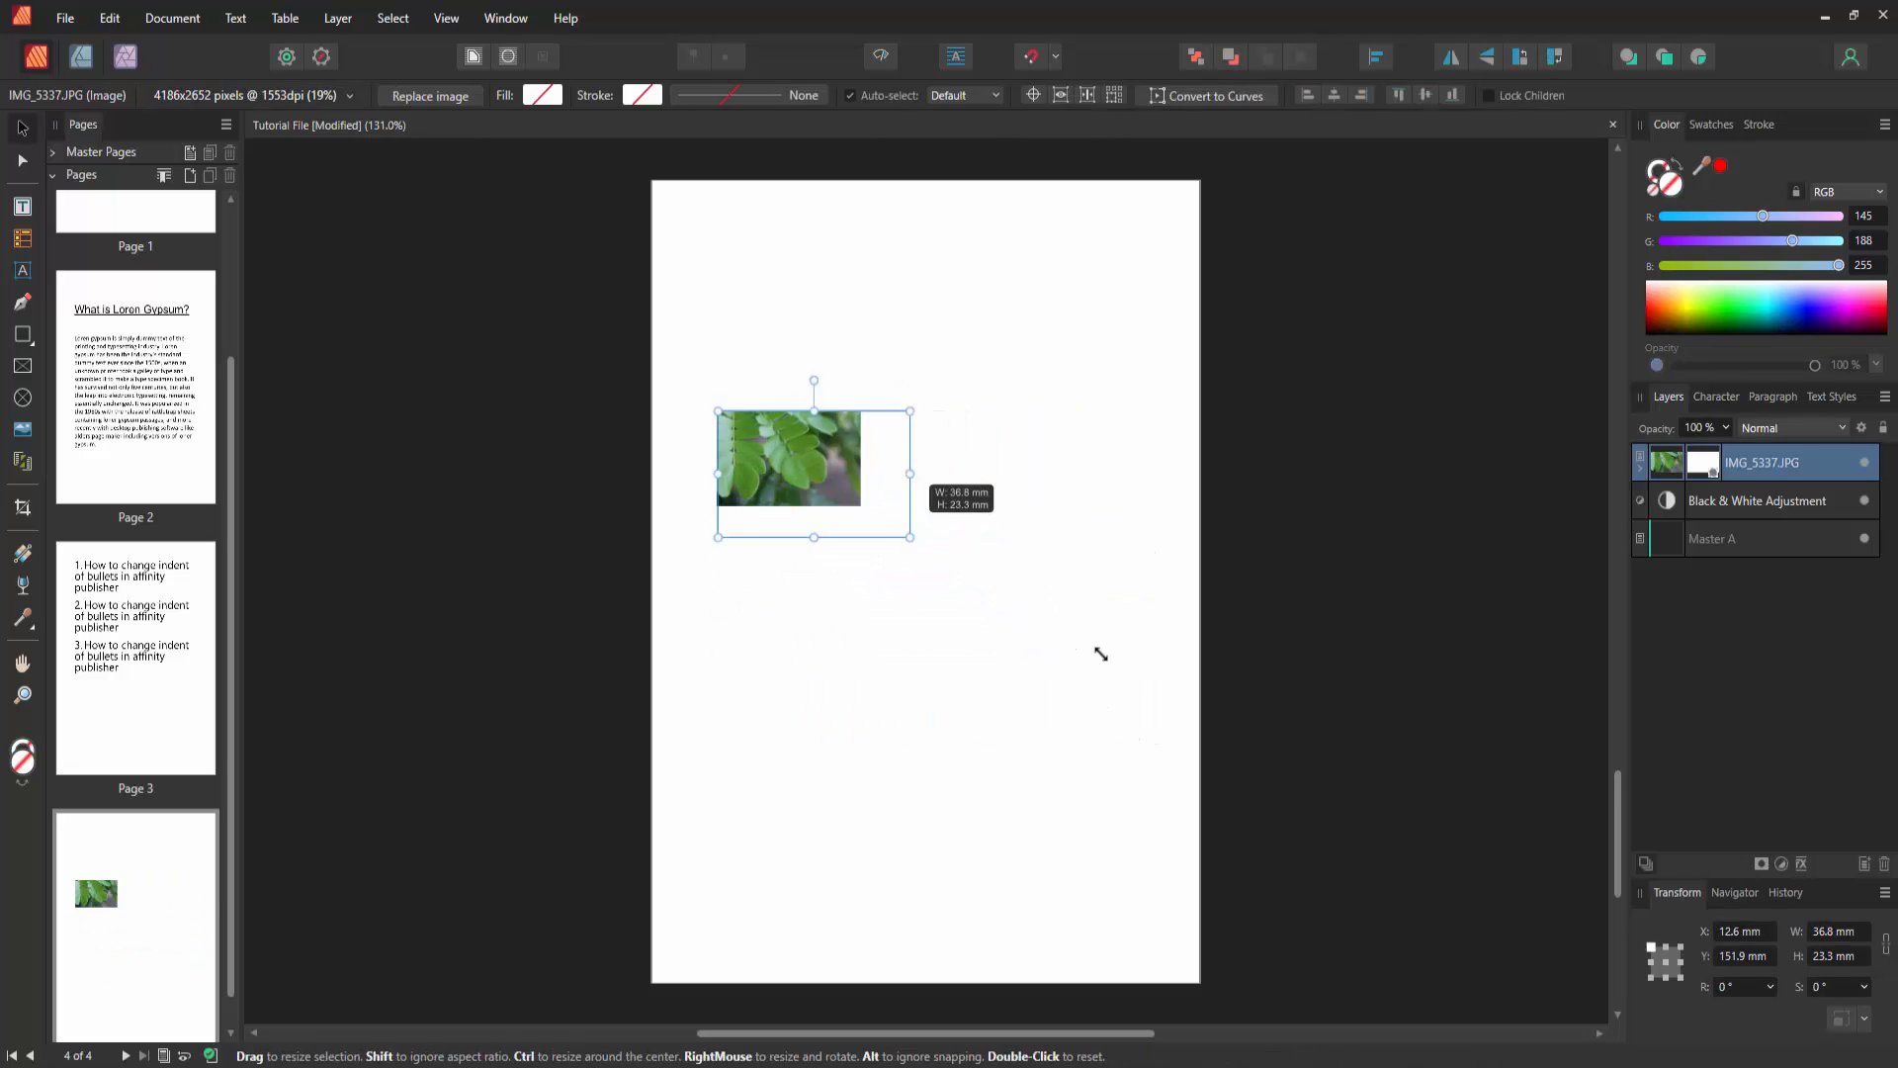